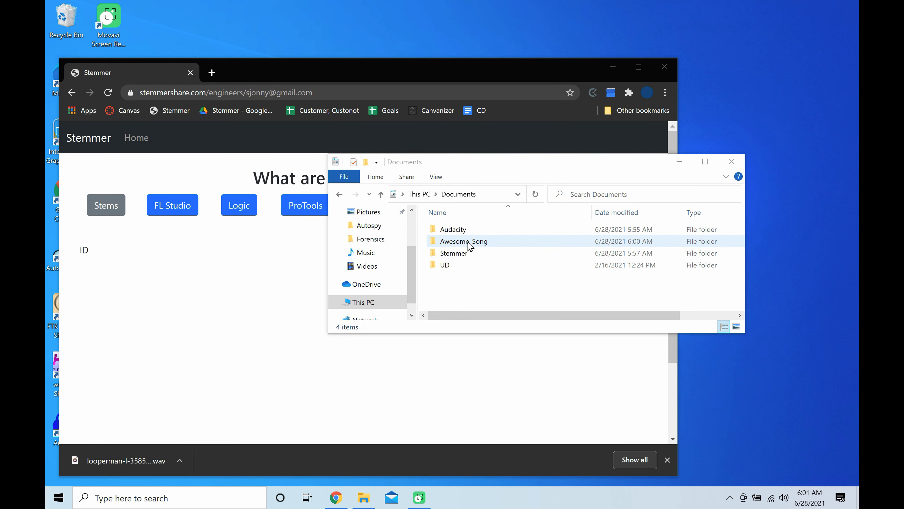
Step: Compress the Awesome-Song folder into a zipped folder in Documents via Send to
double_click(463, 241)
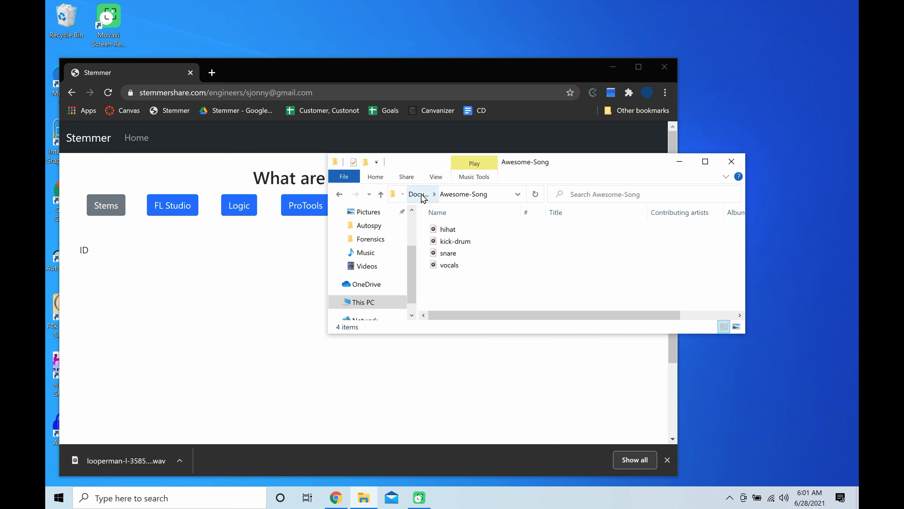
click(416, 193)
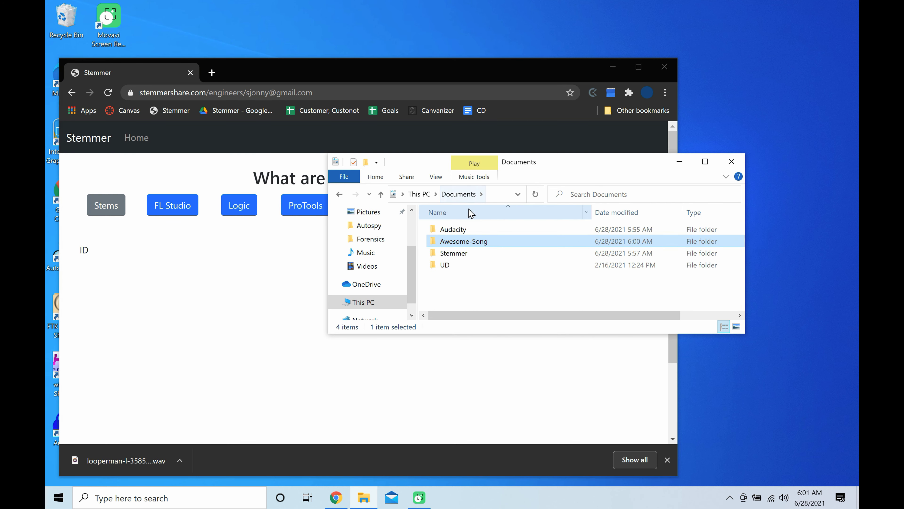
right_click(463, 241)
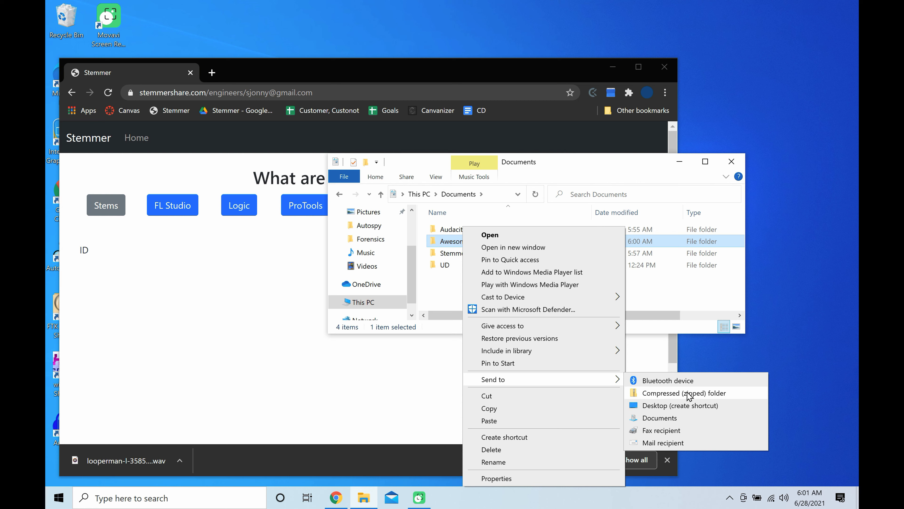
click(684, 393)
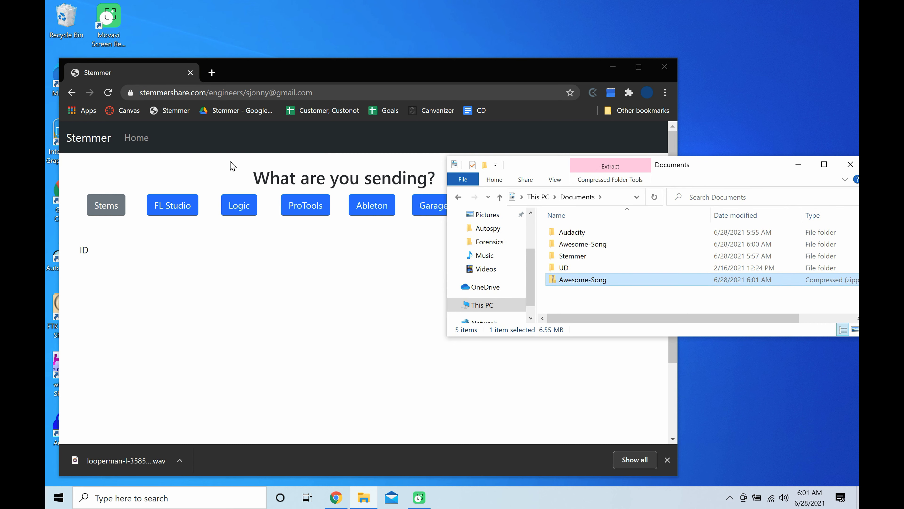
Step: Bring up the Stems upload form on the Stemmer page
click(106, 205)
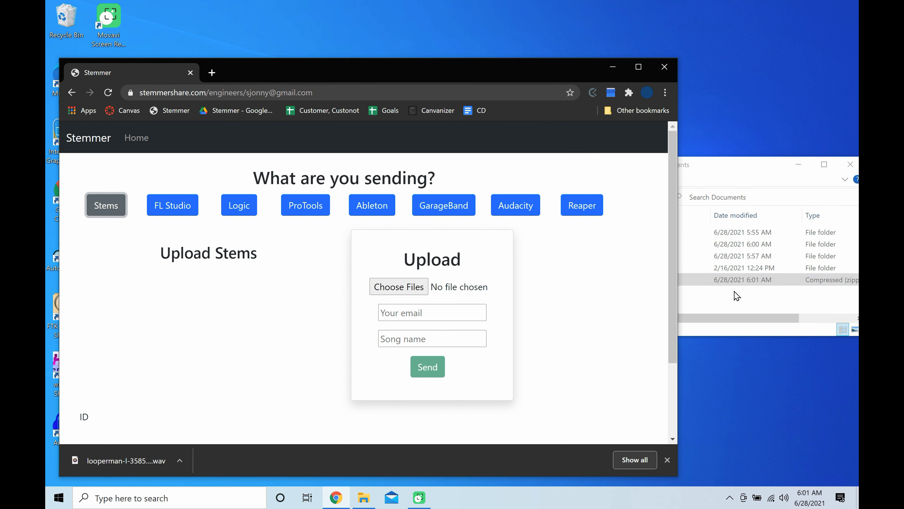